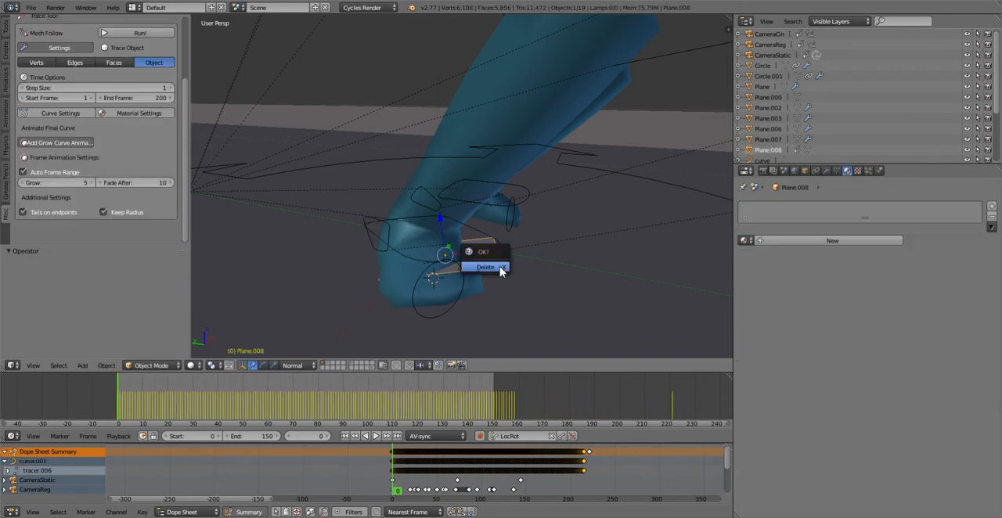
- Confirm deleting the unwanted traced object, leaving the small foot plane
left_click(485, 266)
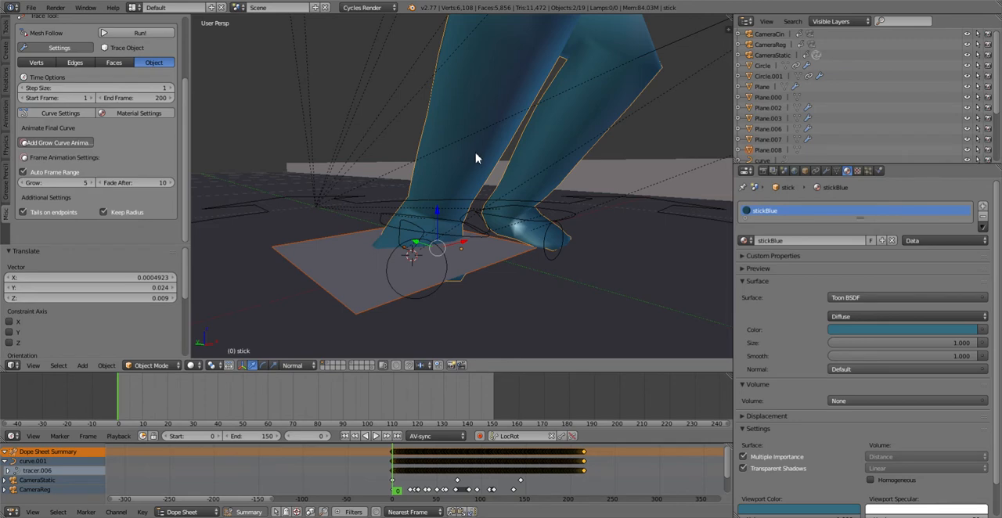
mouse_move(470, 166)
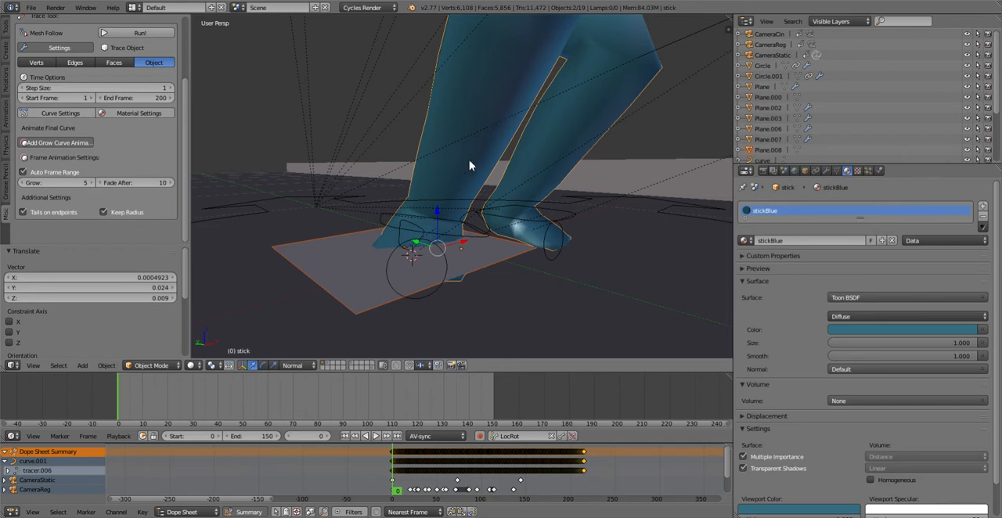
mouse_move(493, 146)
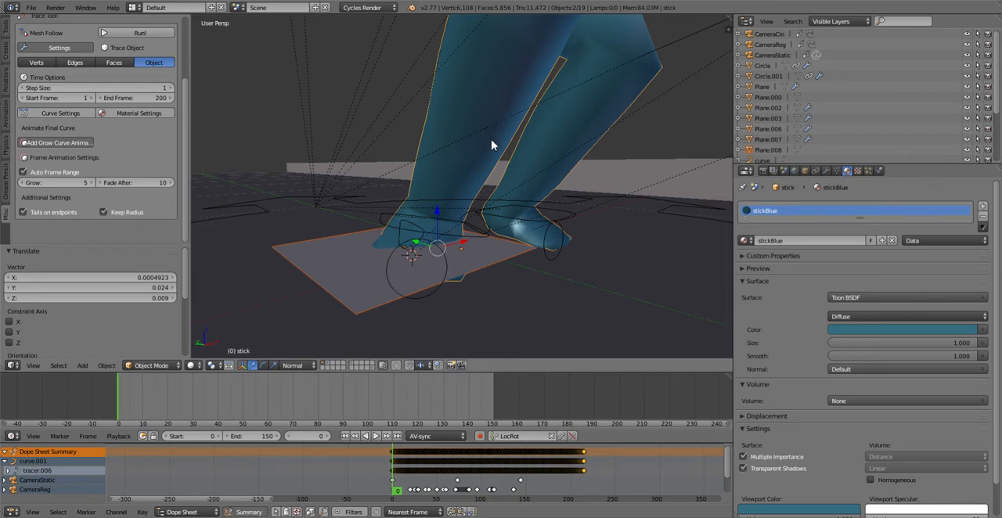
mouse_move(368, 266)
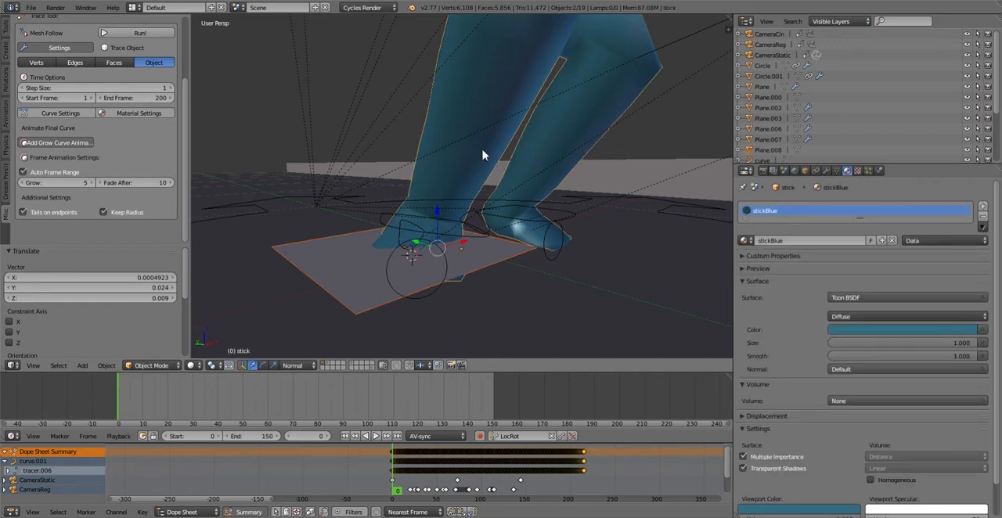
- Reshape the foot plane's geometry in Edit Mode so it sits under the foot
key("Tab")
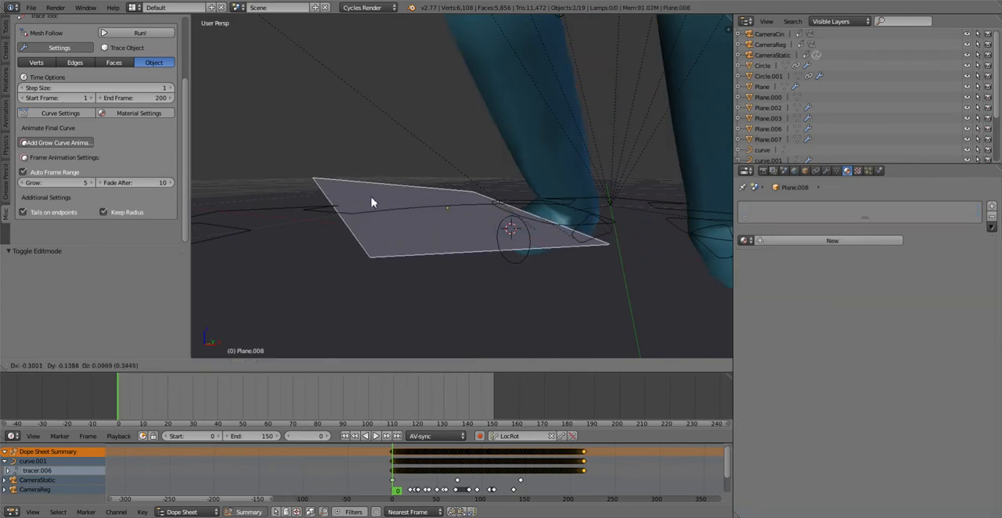
left_click_drag(372, 202, 488, 218)
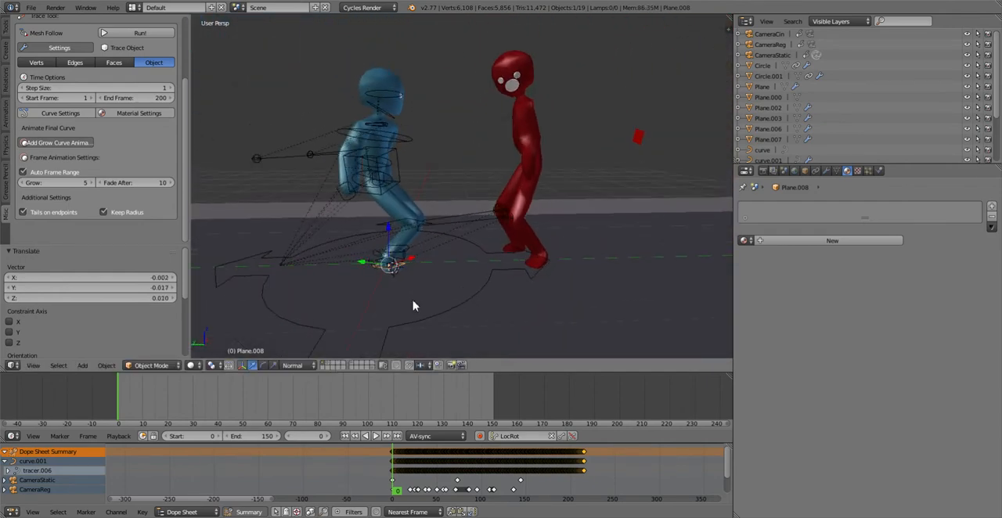
- Jump to another frame and expand the Btrace panel to show its trace tools
left_click(317, 408)
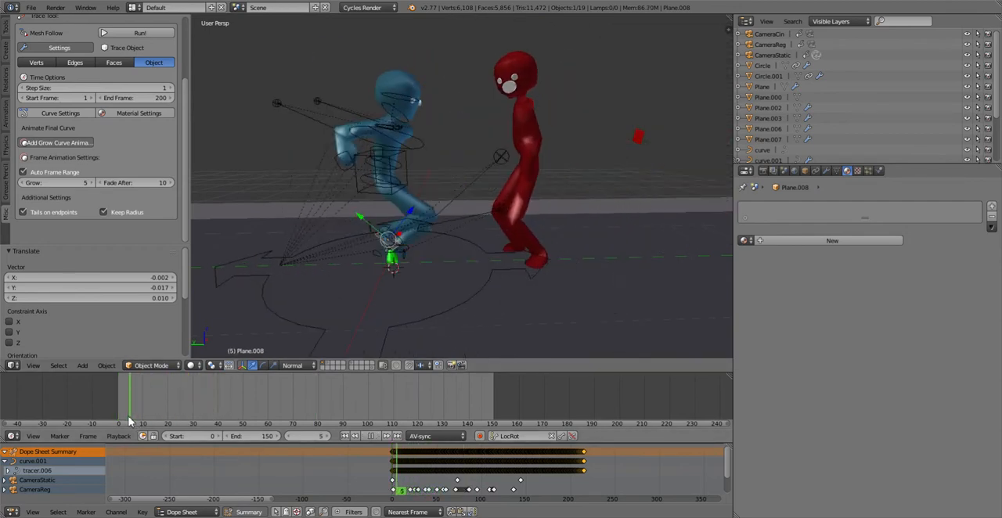
left_click(119, 423)
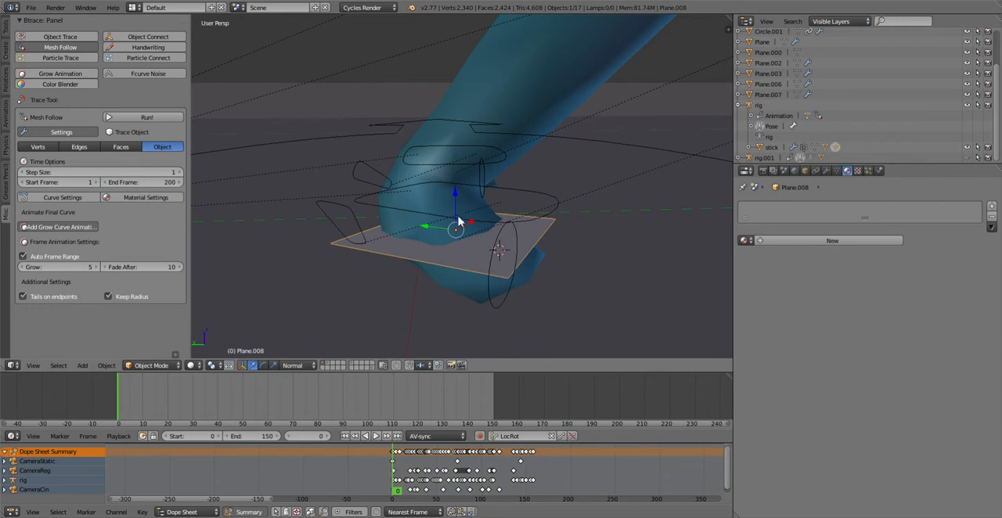
mouse_move(504, 131)
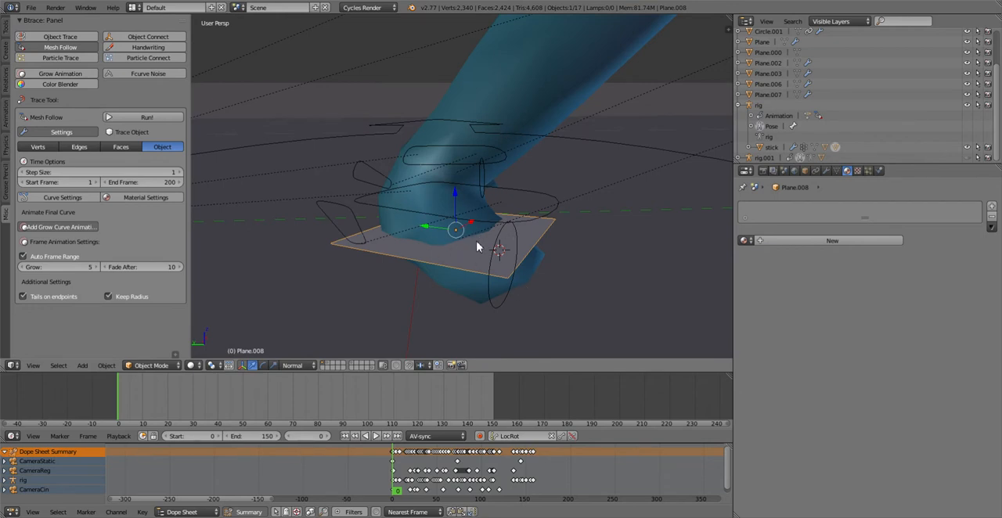
mouse_move(498, 269)
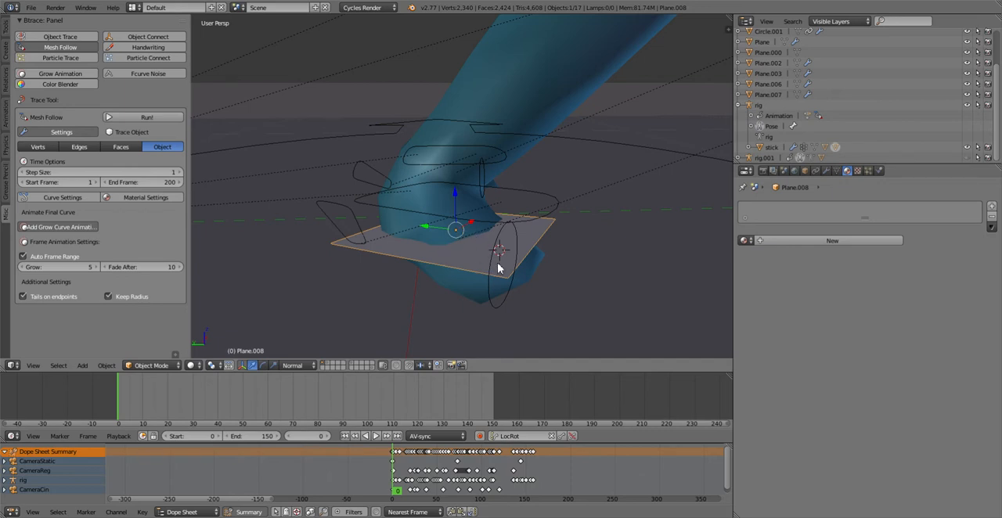
- Bake the foot plane's visual motion into Object keyframes from frame 1 to 150
left_click(107, 365)
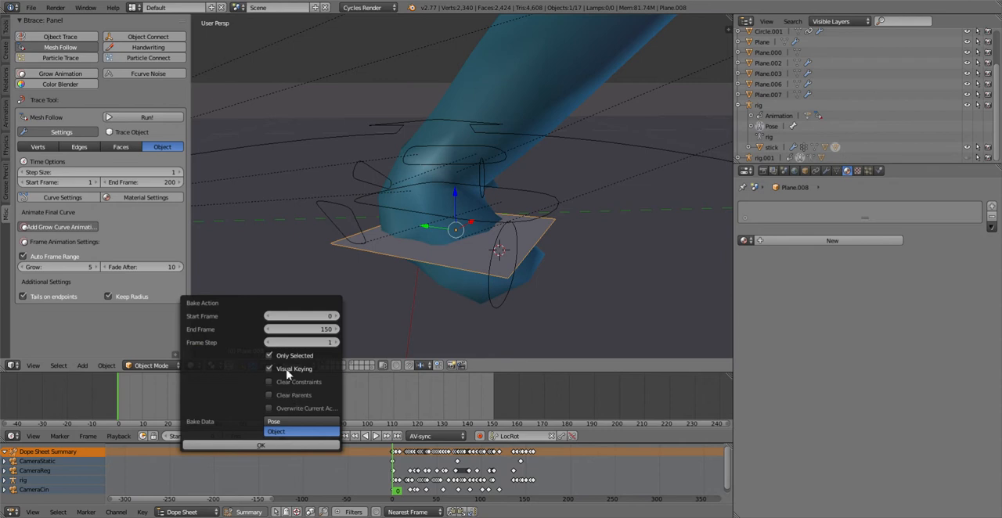
mouse_move(288, 369)
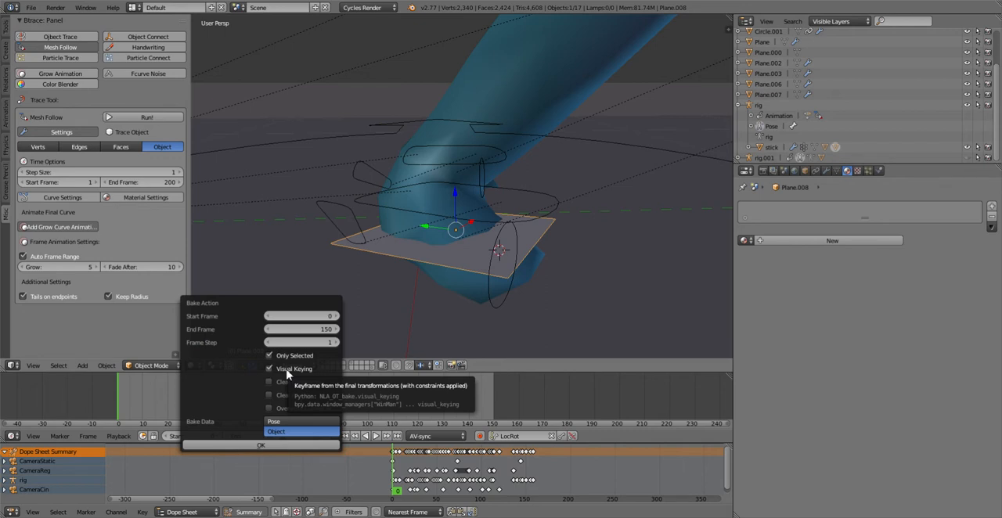
mouse_move(515, 312)
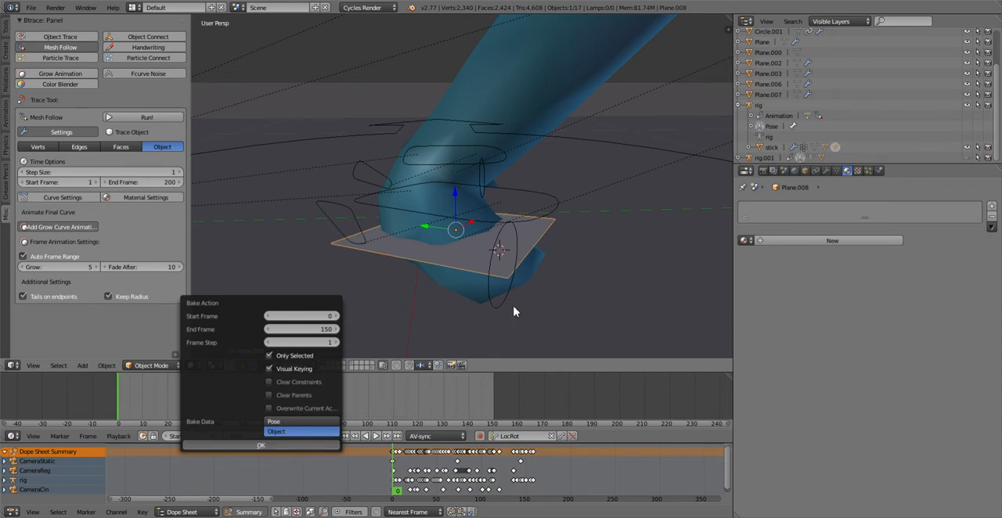
left_click(260, 444)
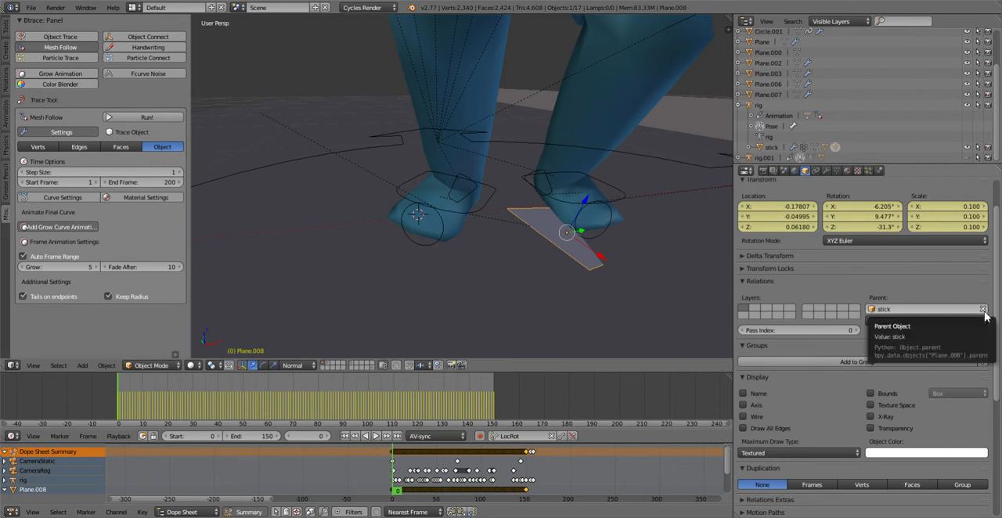
mouse_move(987, 314)
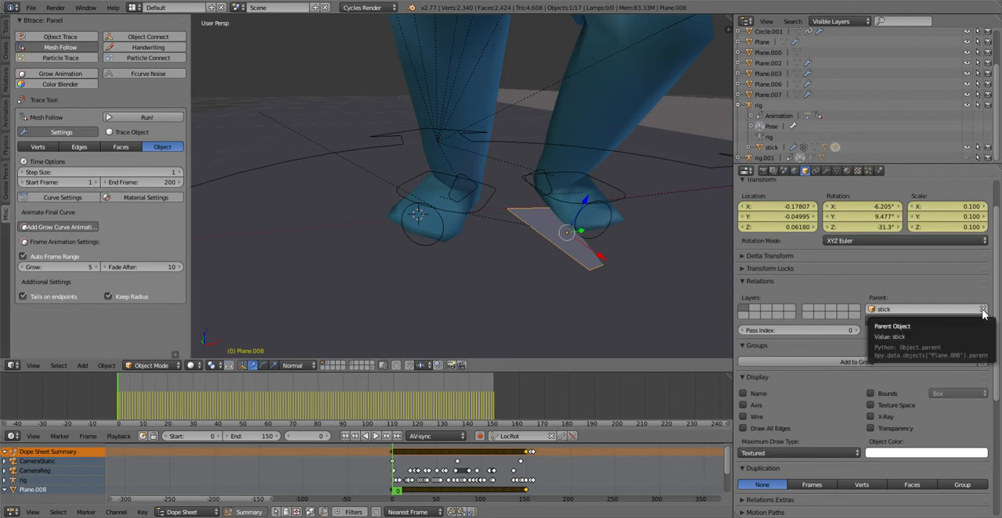
- Clear the foot plane's parent so only its baked keyframes drive it
left_click(984, 309)
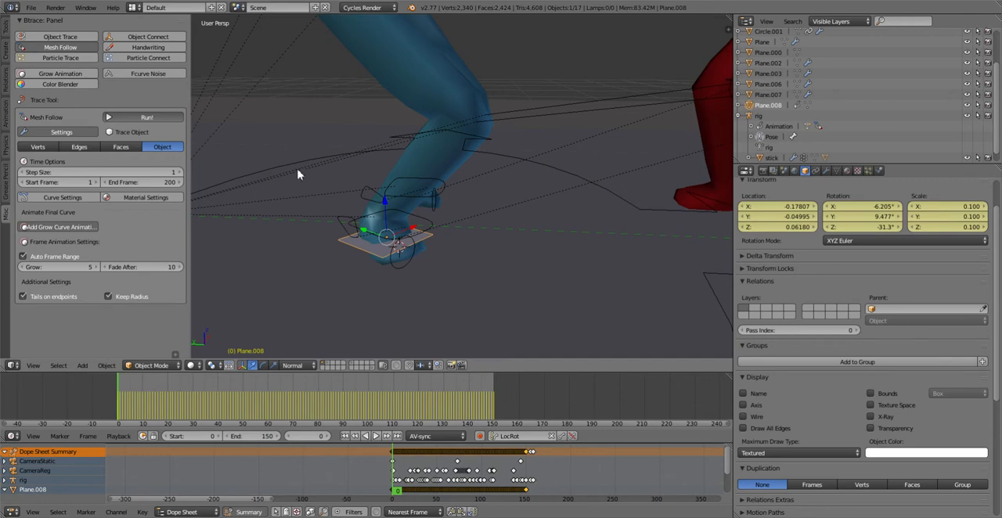
mouse_move(122, 166)
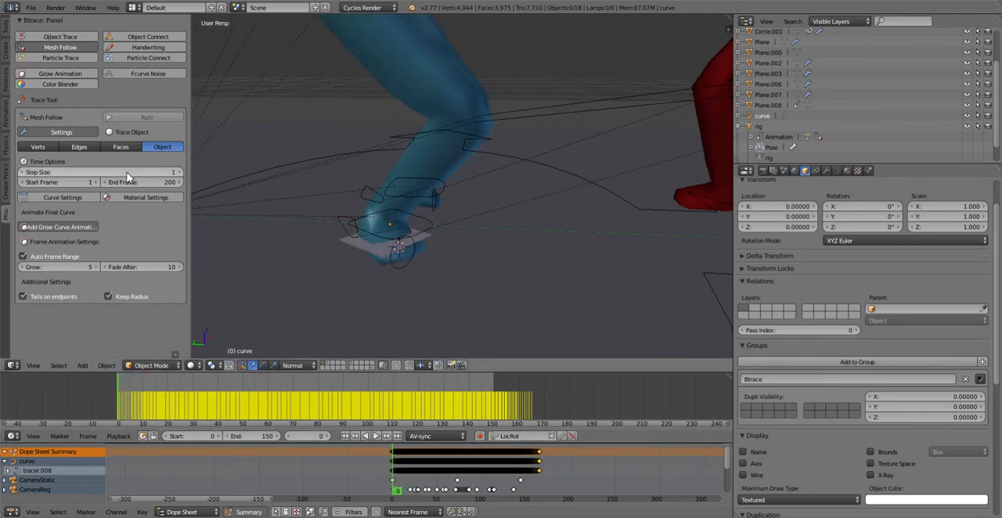
mouse_move(128, 176)
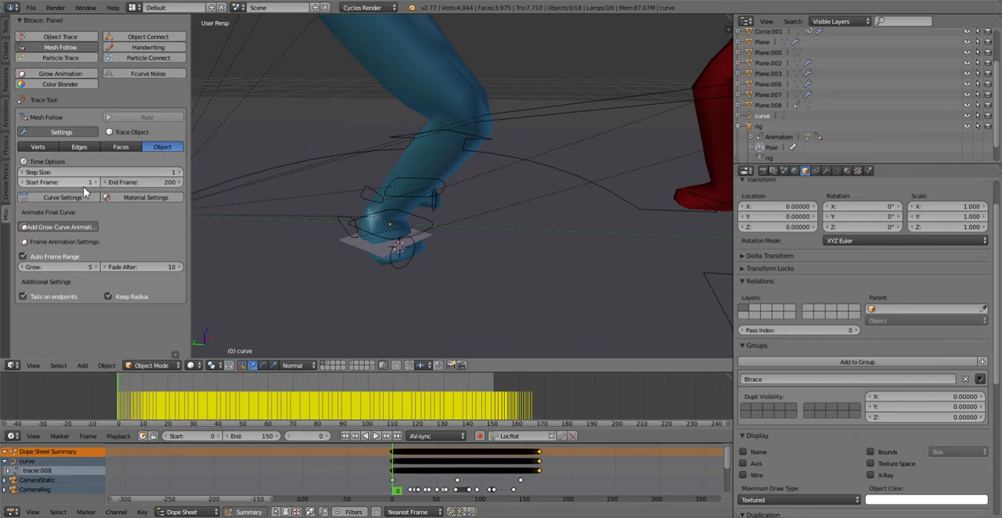
mouse_move(154, 181)
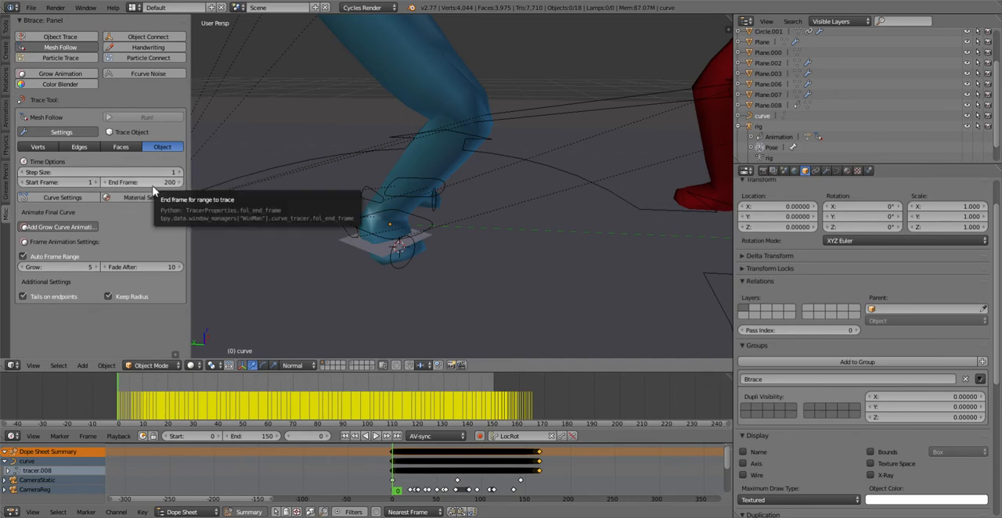
- Set the Btrace end frame to 150 instead of 200
left_click(141, 181)
type("150")
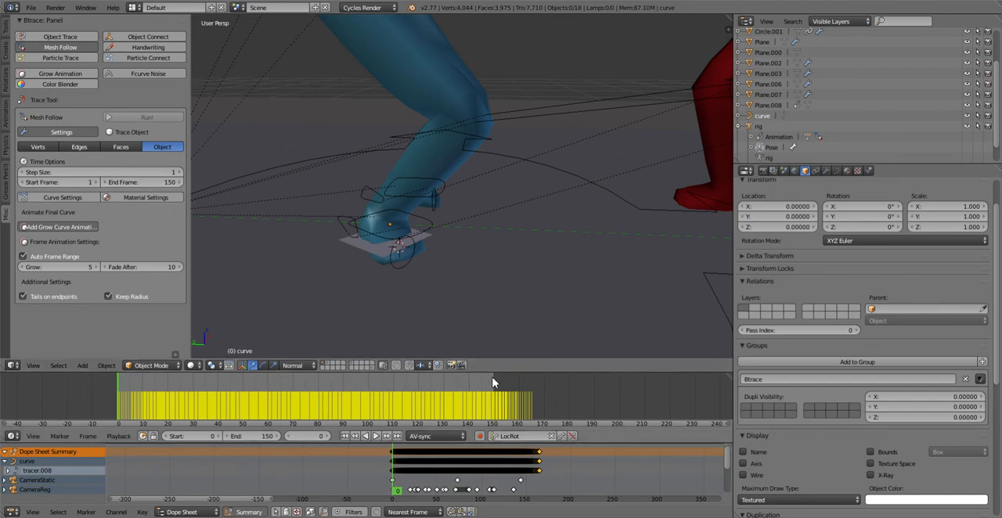
mouse_move(492, 388)
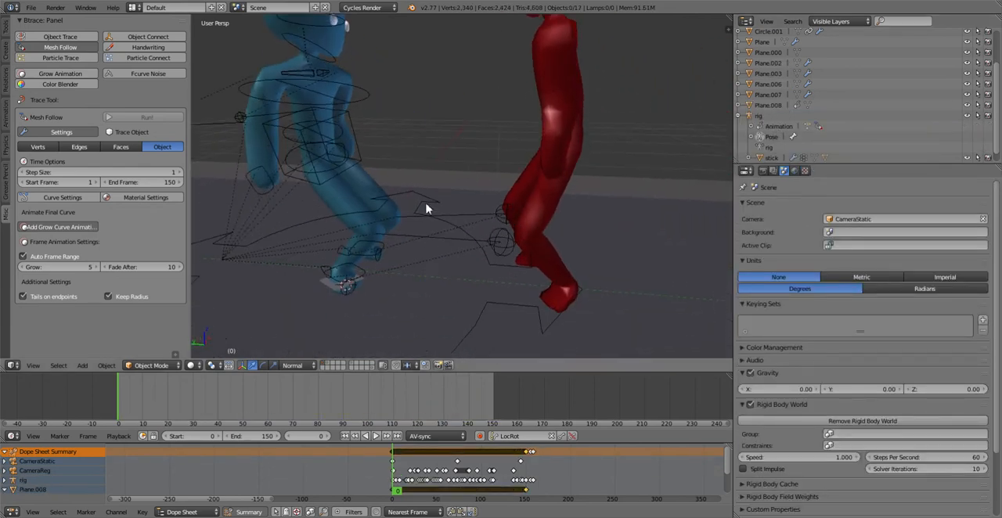
- Select Plane.008 and set the Btrace curve bevel depth to 0.10
left_click(343, 282)
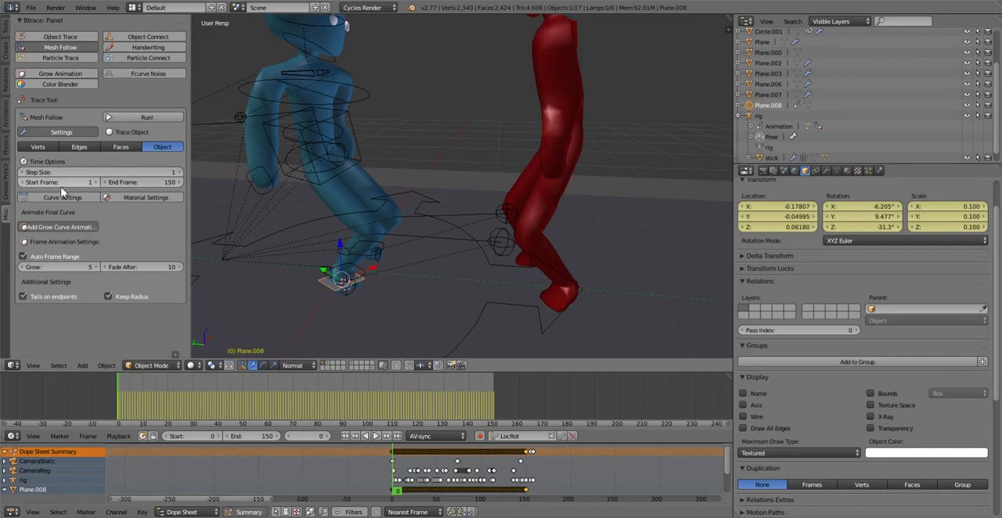
left_click(61, 198)
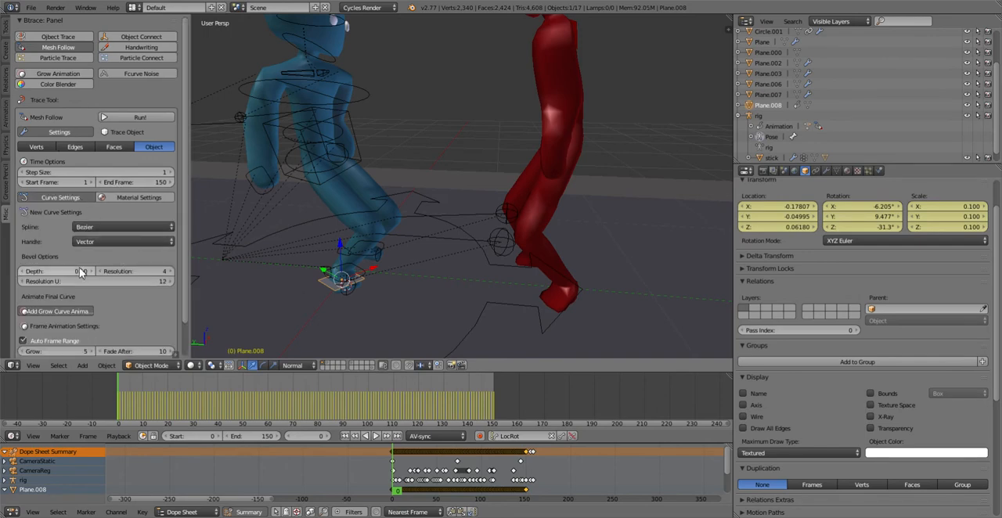
left_click(55, 271)
type("0.1")
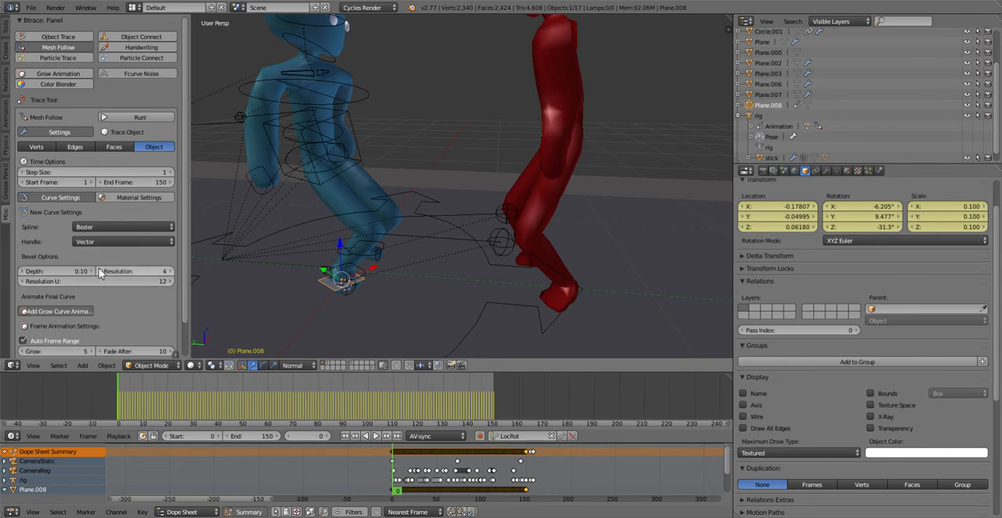
scroll("down", 3)
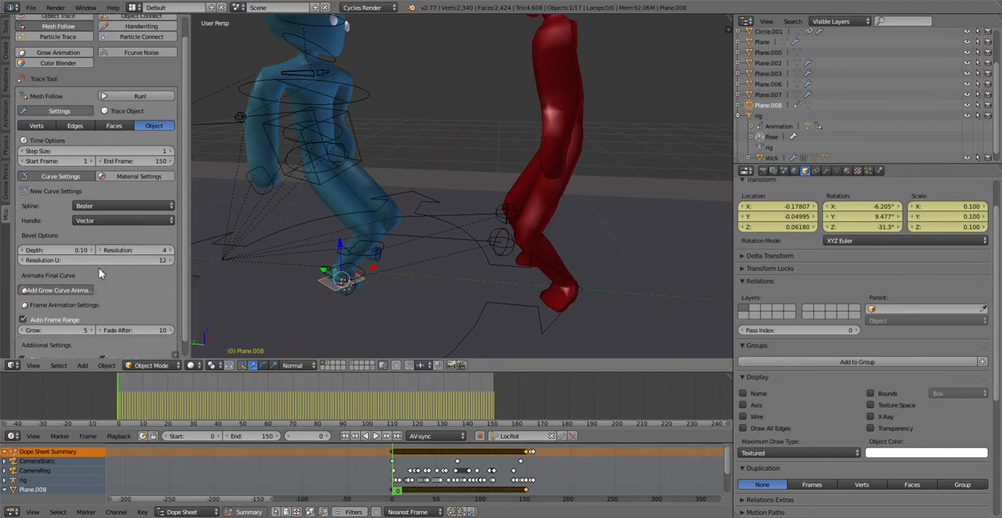
scroll("down", 3)
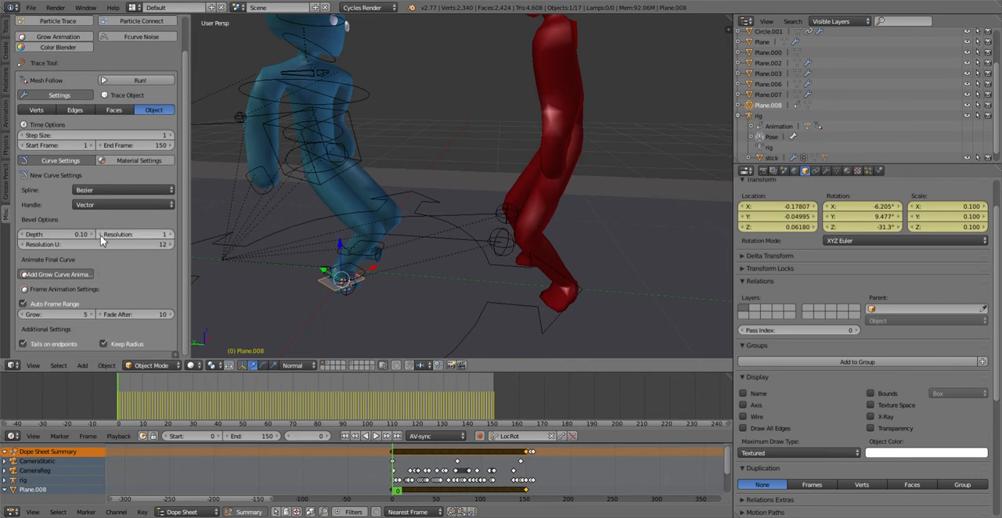
mouse_move(44, 244)
type("1")
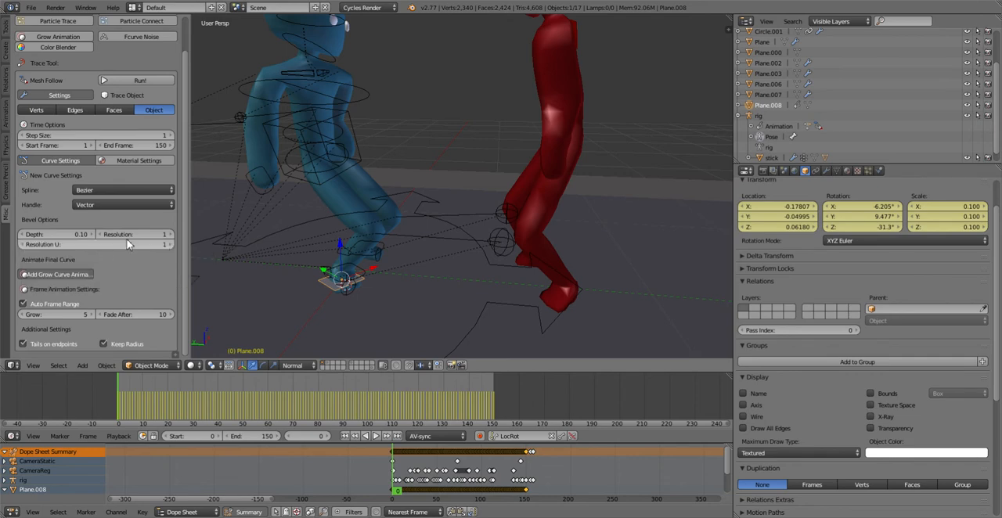
mouse_move(70, 244)
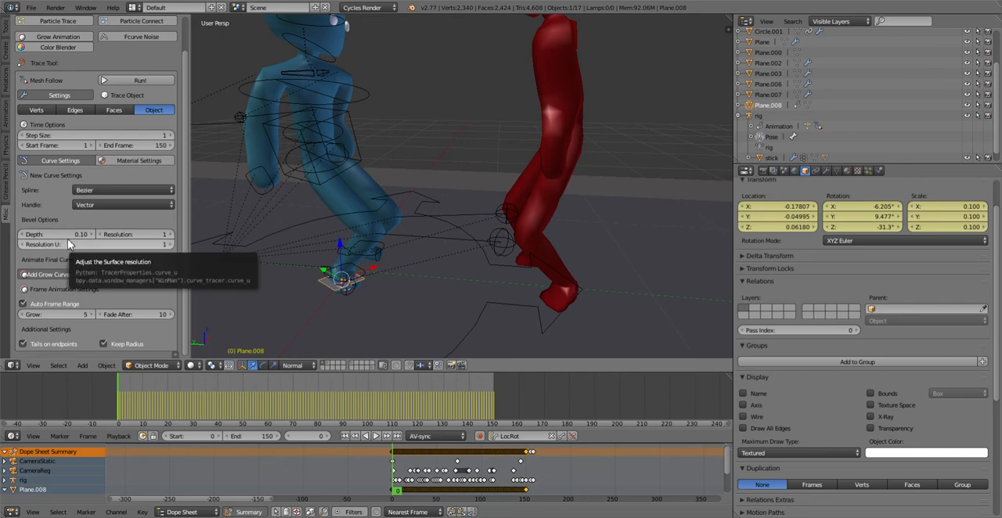
mouse_move(149, 243)
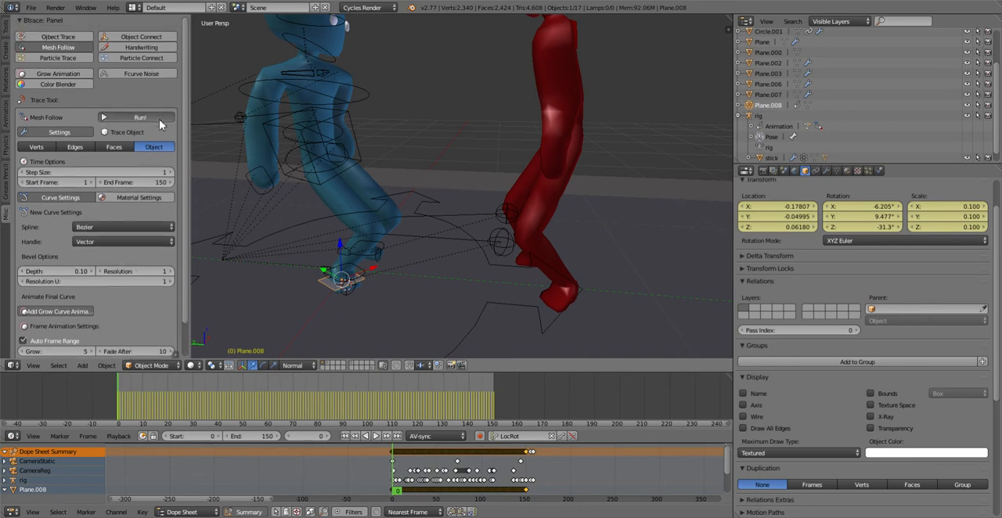
- Run Object Trace to build a beveled curve from the foot plane's kick motion
left_click(139, 116)
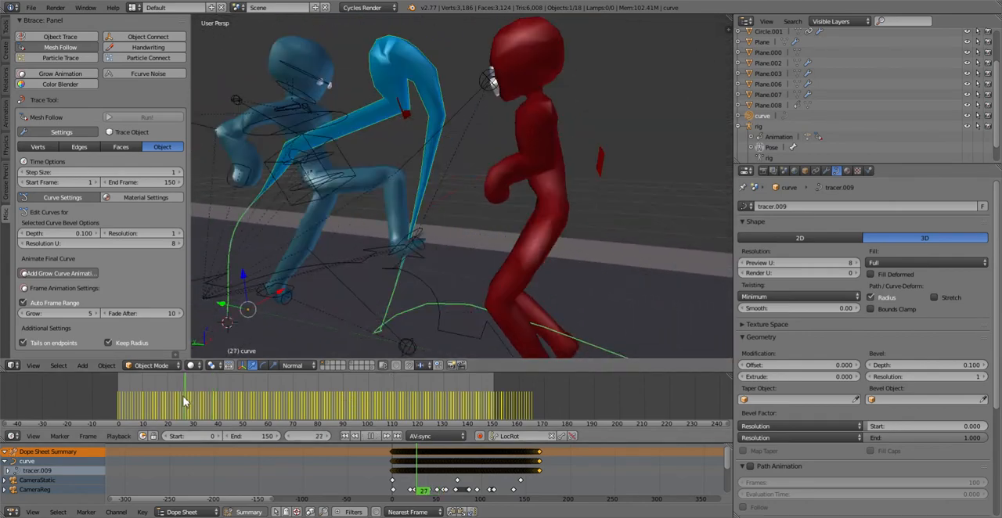
left_click(197, 406)
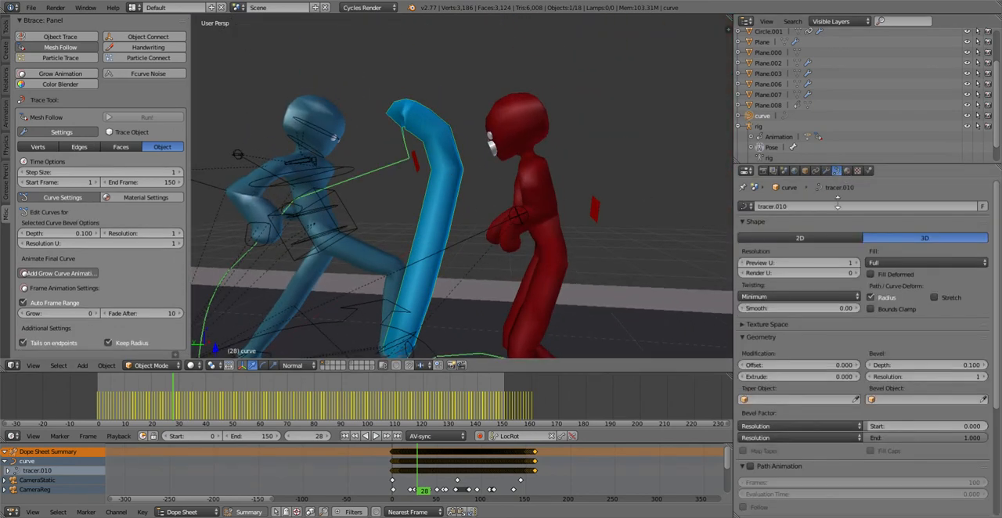
left_click(800, 238)
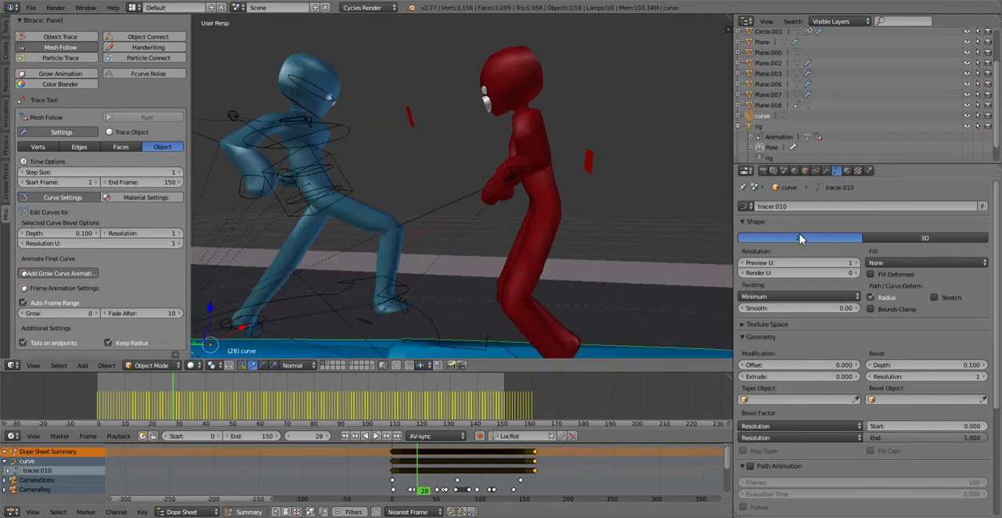
left_click(799, 238)
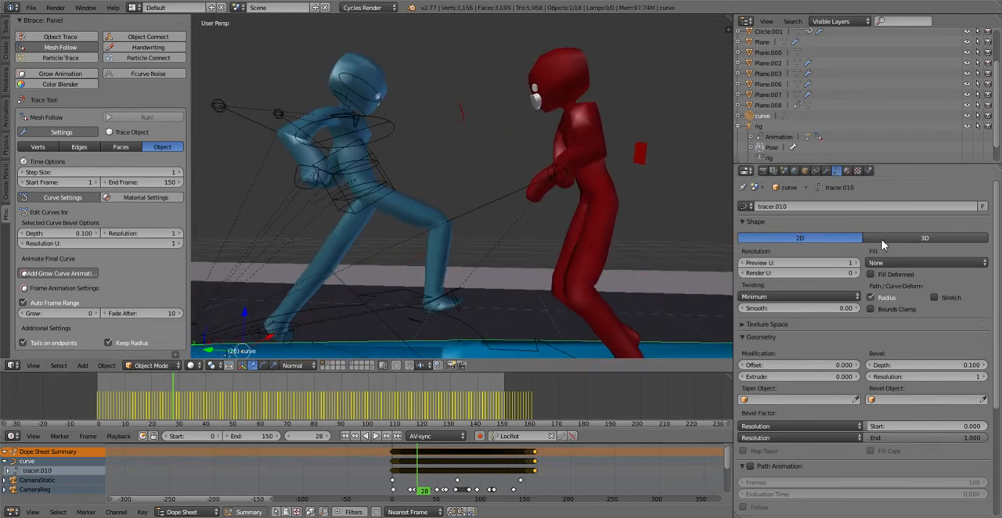
left_click(924, 238)
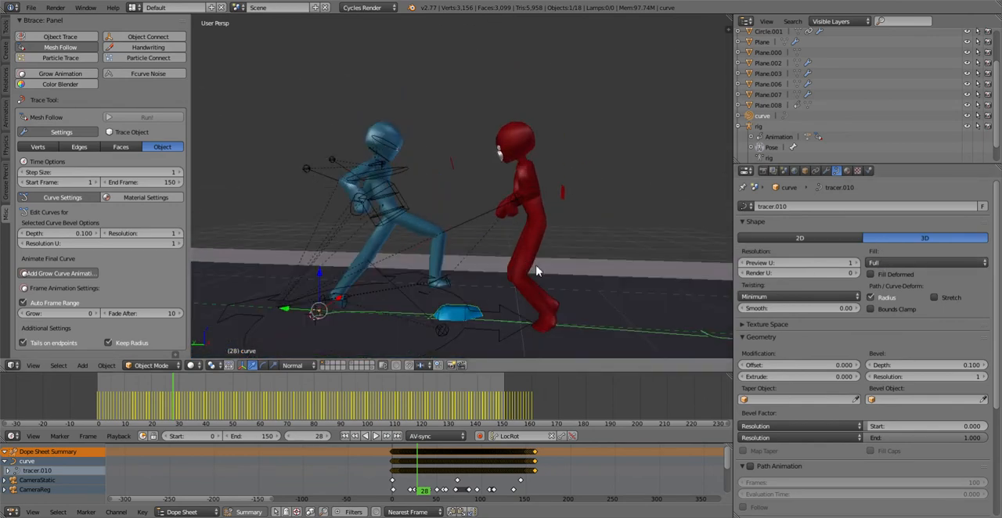
left_click(798, 238)
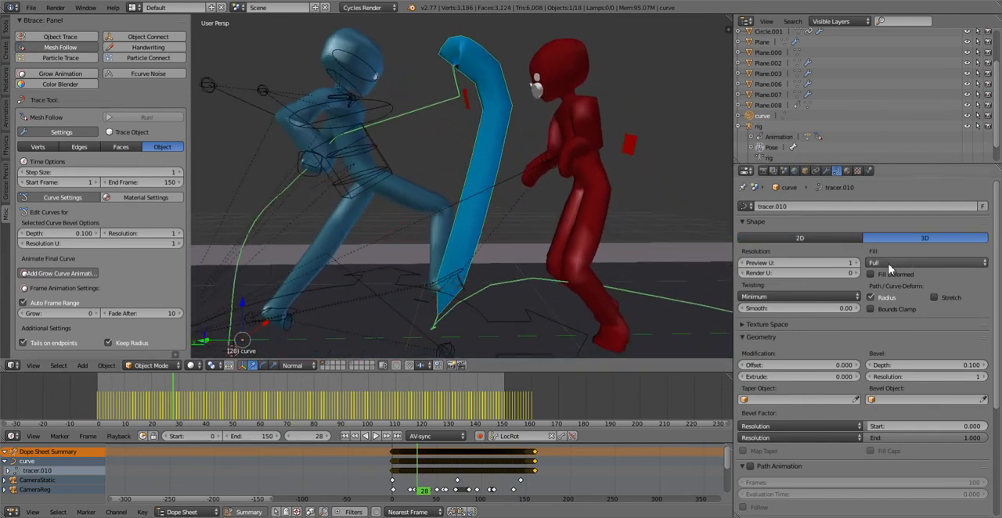
- Keep the trail curve's fill on Full and set its bevel depth to 0.124
left_click(927, 262)
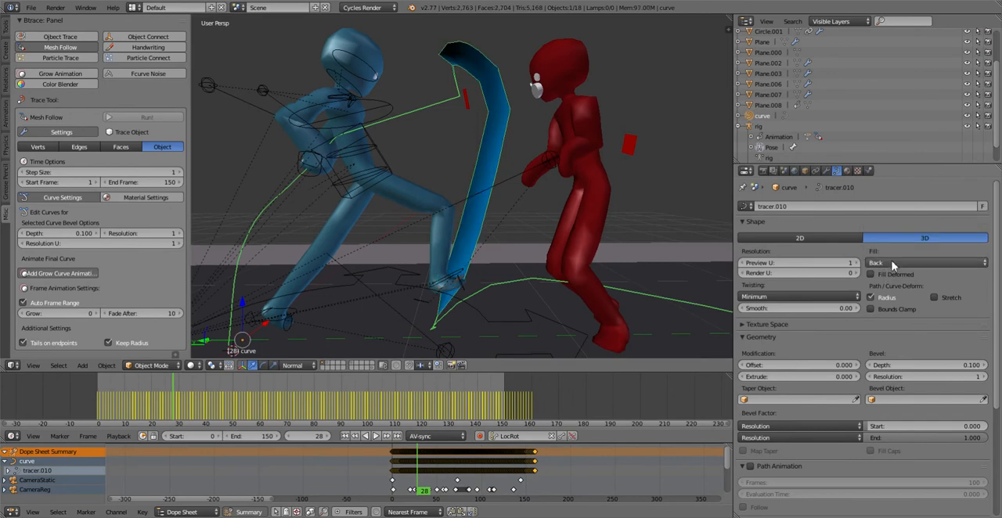
left_click(924, 261)
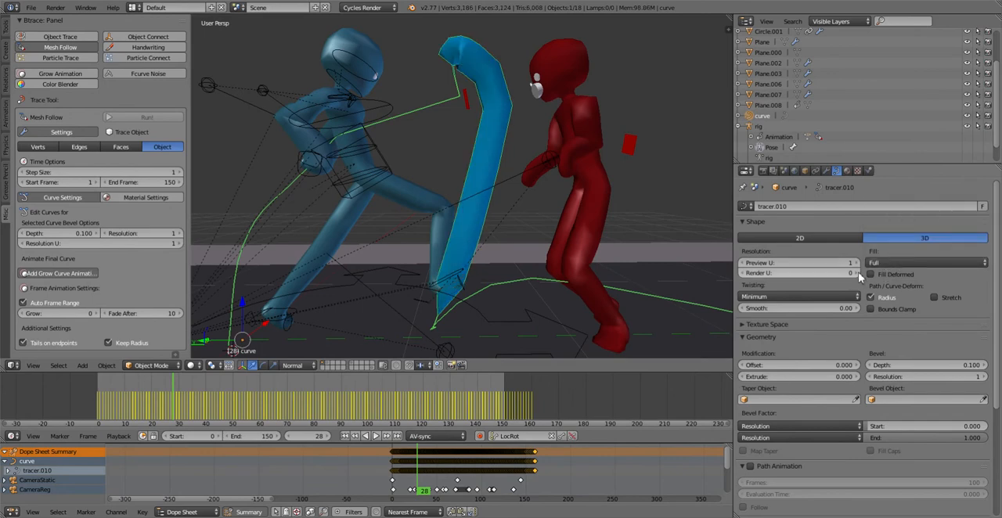
left_click(851, 262)
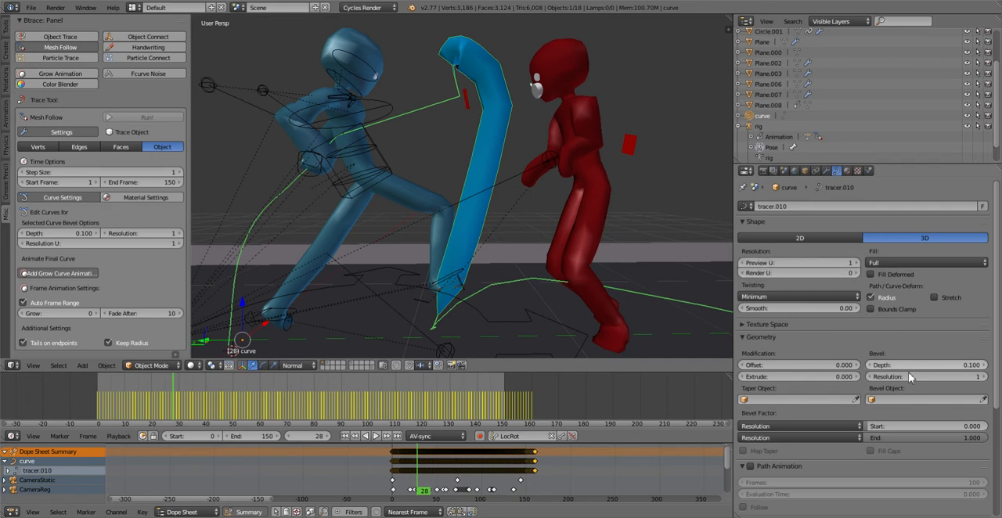
left_click(924, 365)
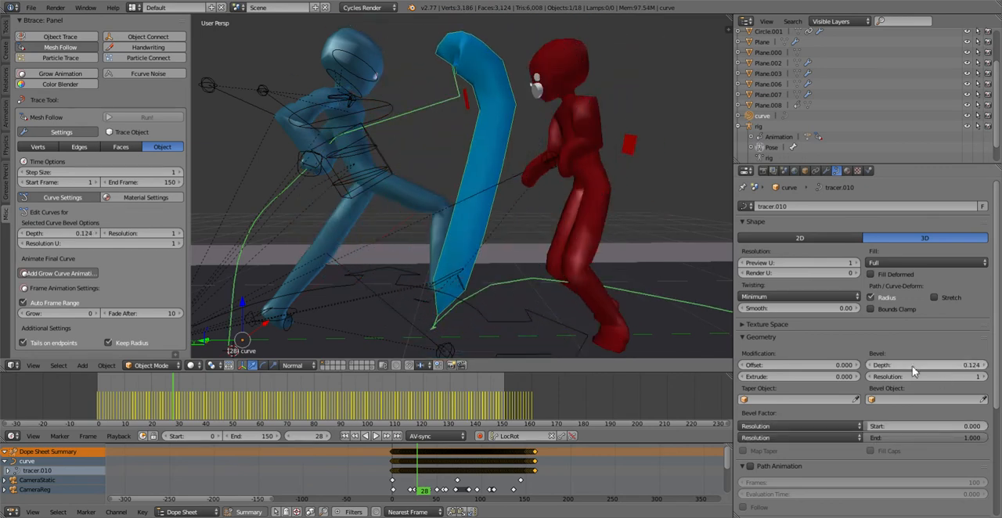
left_click(974, 376)
type("6")
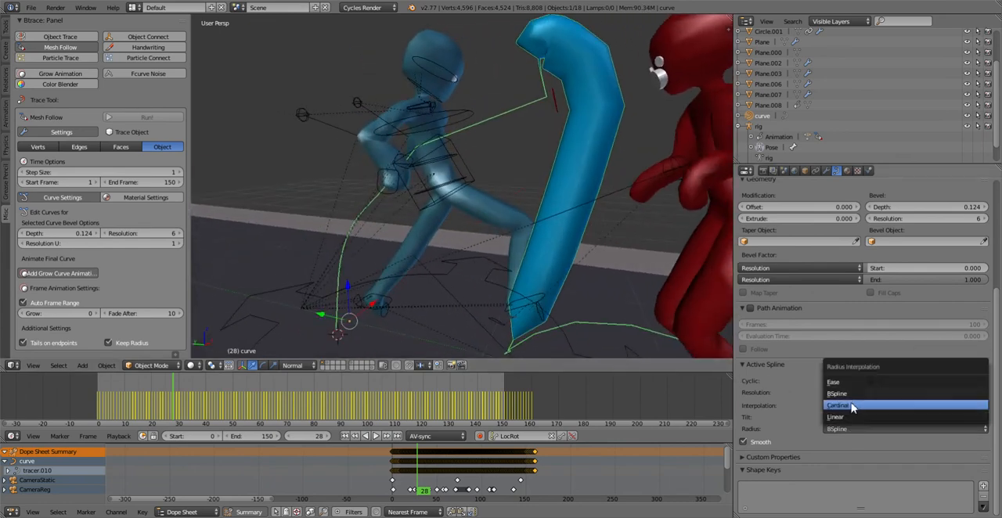
- Set the trail spline's radius interpolation to Cardinal and make it cyclic
left_click(838, 404)
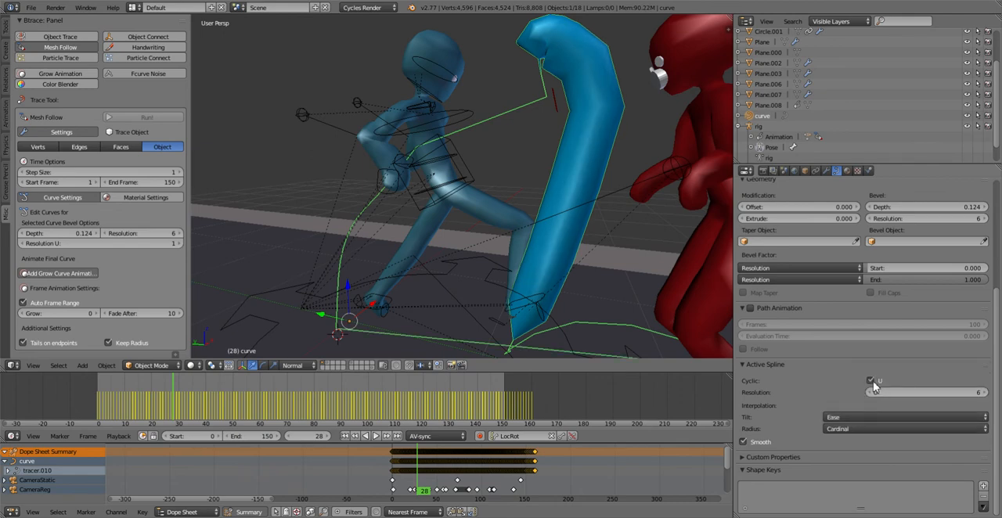
left_click(871, 380)
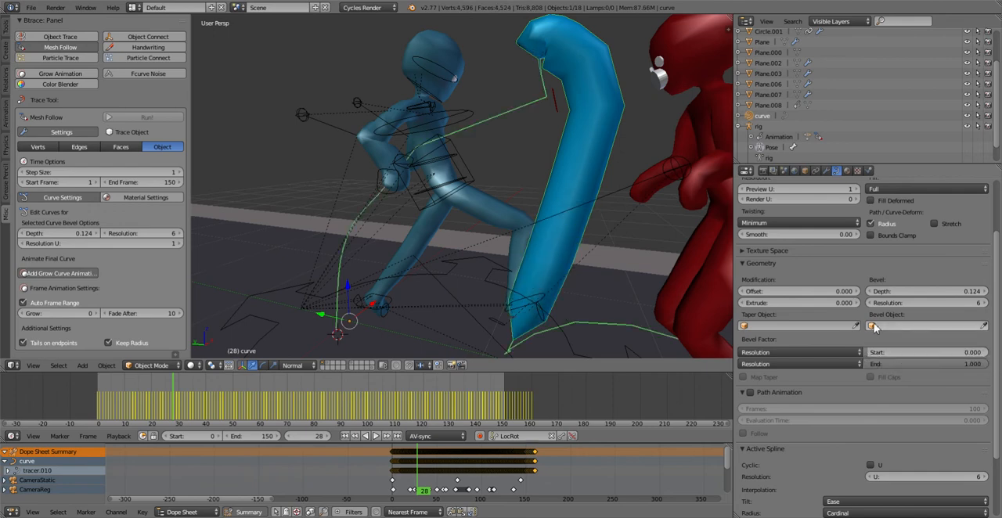
mouse_move(820, 304)
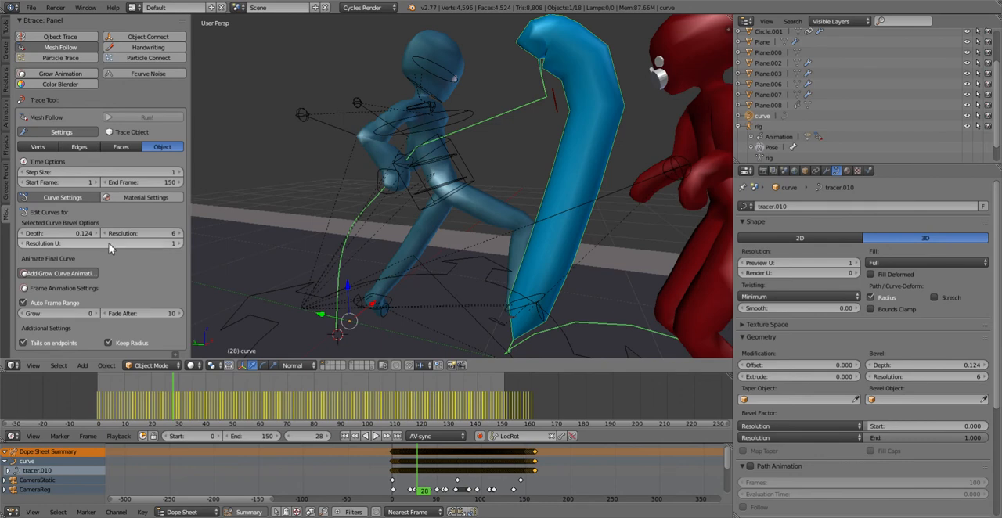
mouse_move(141, 233)
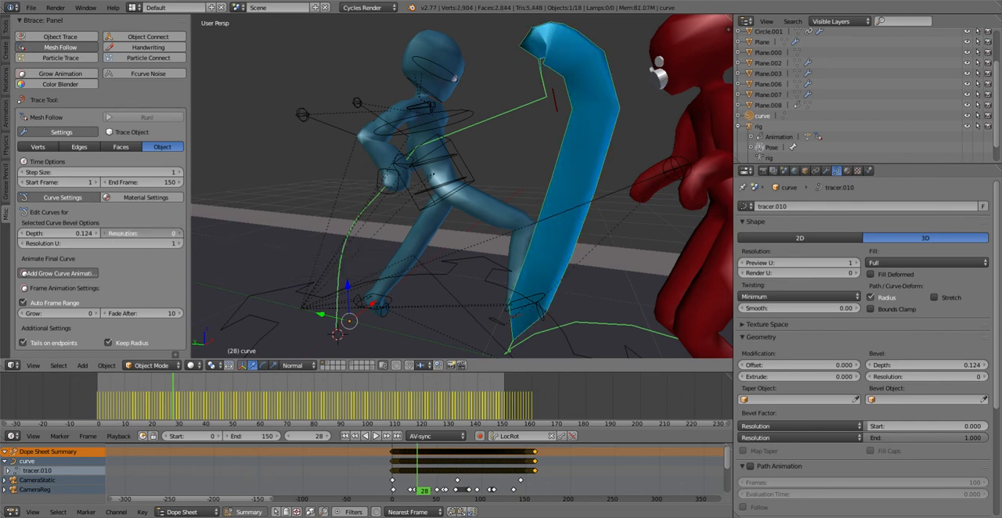
- Set the trail curve's bevel Resolution to 4 and Btrace curve type to Bezier with vector handles
left_click(149, 233)
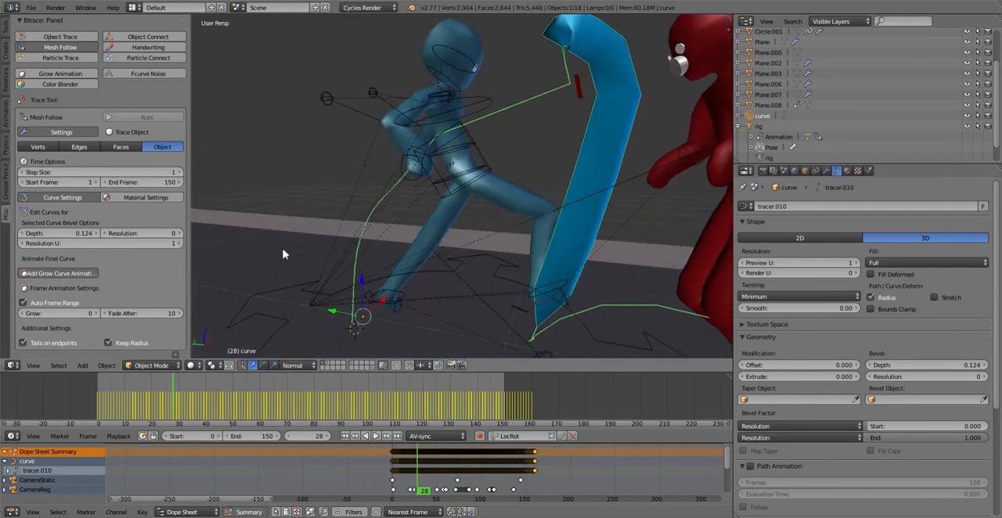
left_click(97, 244)
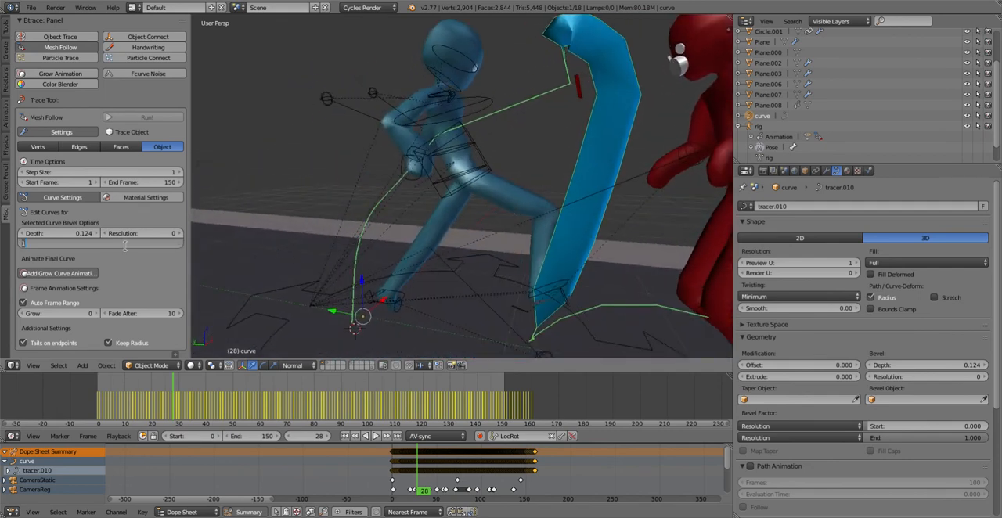
left_click(94, 243)
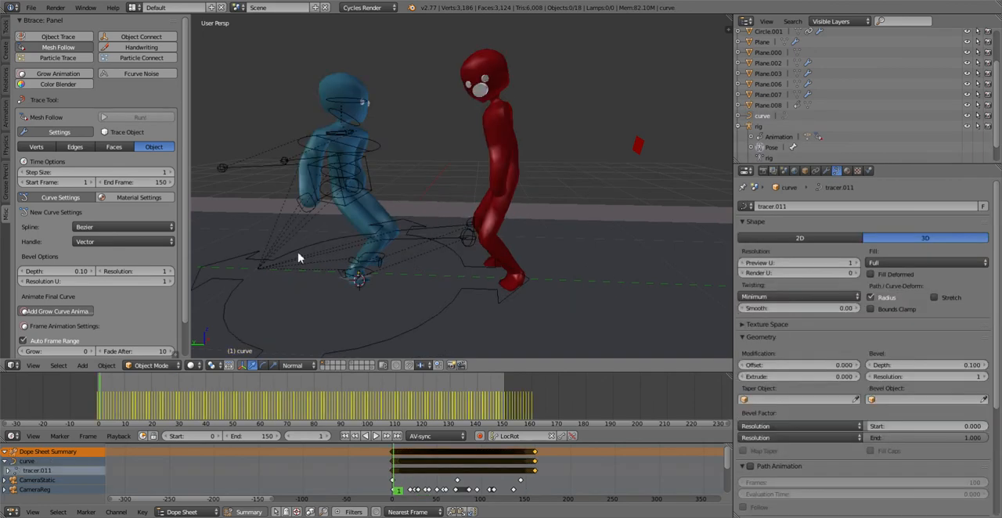
- Run the Btrace object trace again to build a new trail curve from the kick
left_click(163, 404)
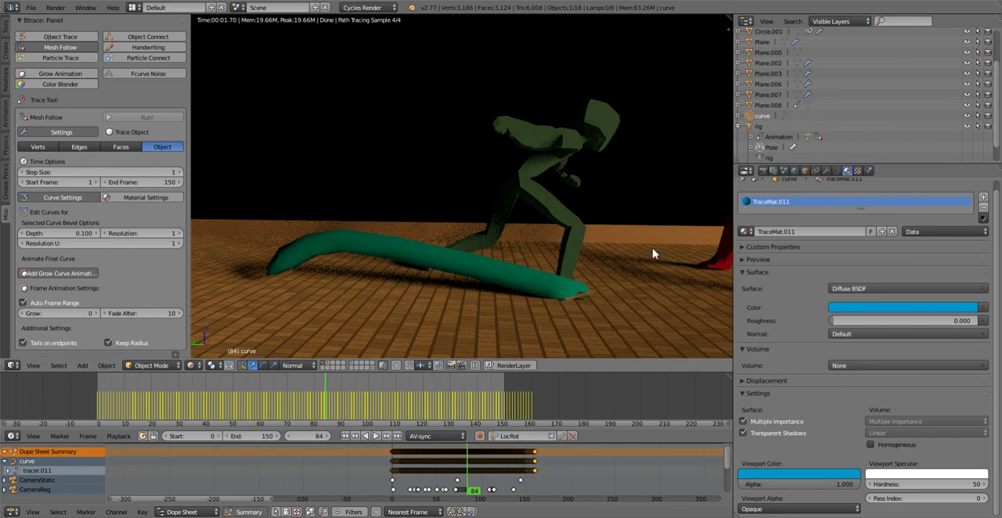
mouse_move(680, 273)
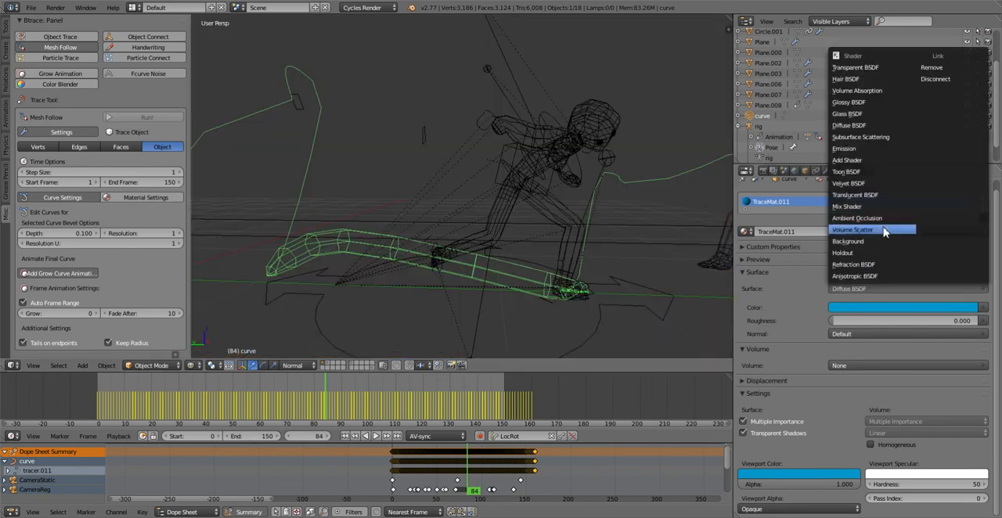
mouse_move(880, 102)
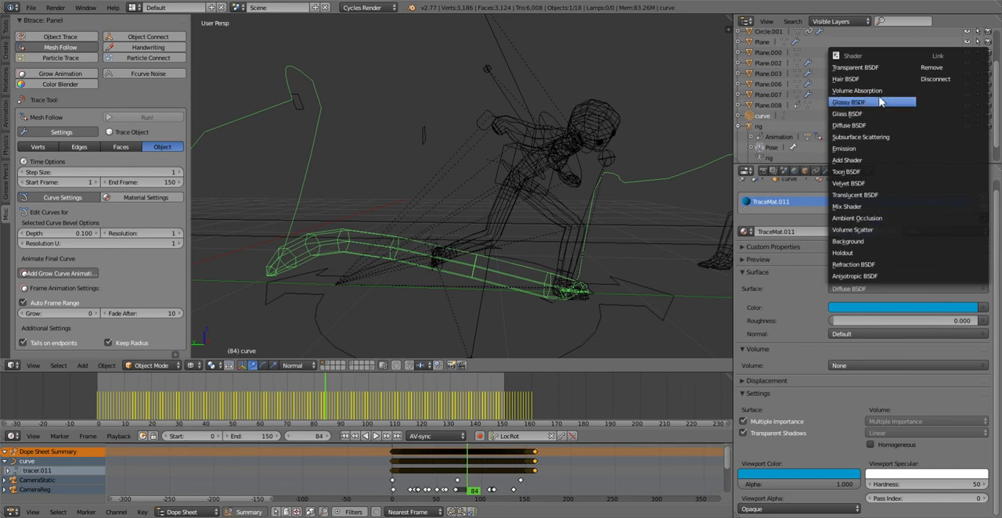
mouse_move(874, 110)
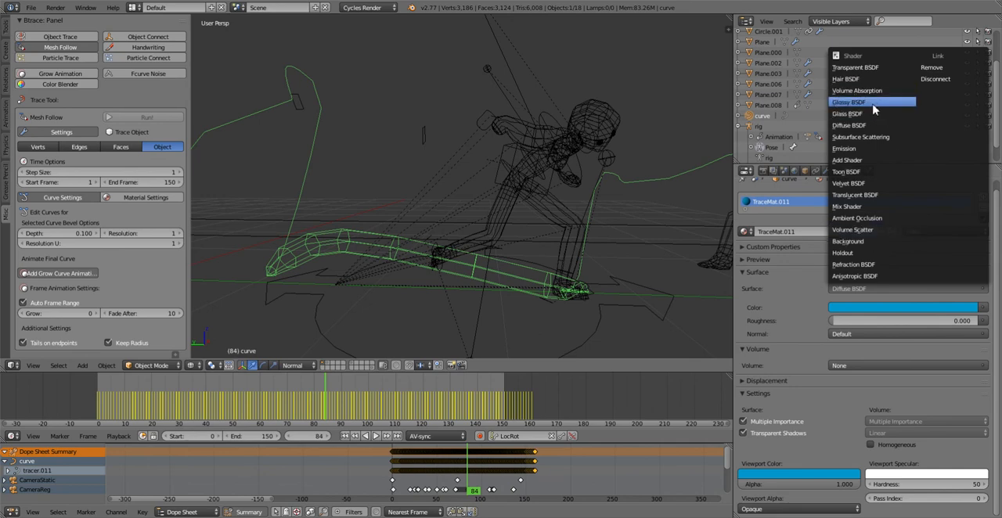
- Choose a new surface shader for the trail material from the shader list
left_click(849, 104)
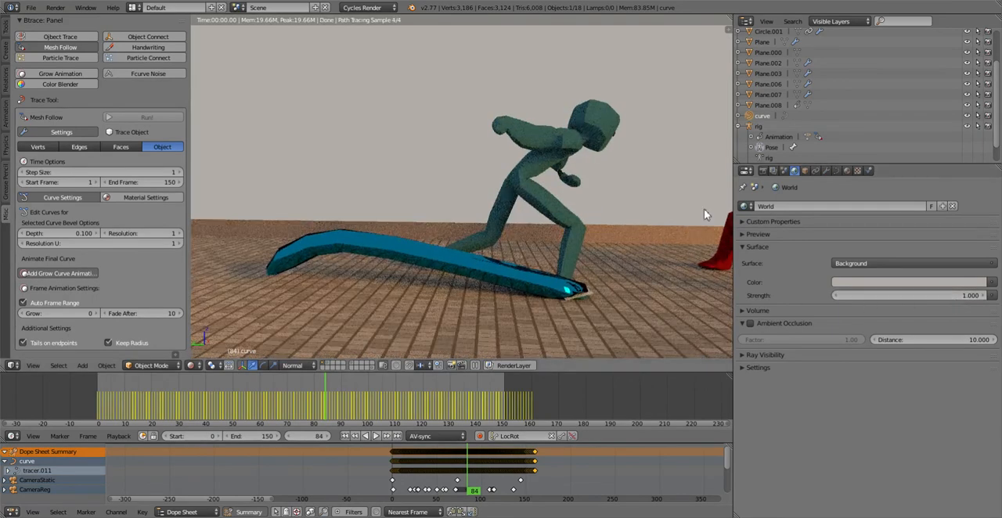
- Set the trail material's Surface to an Emission shader so it glows white
left_click(845, 170)
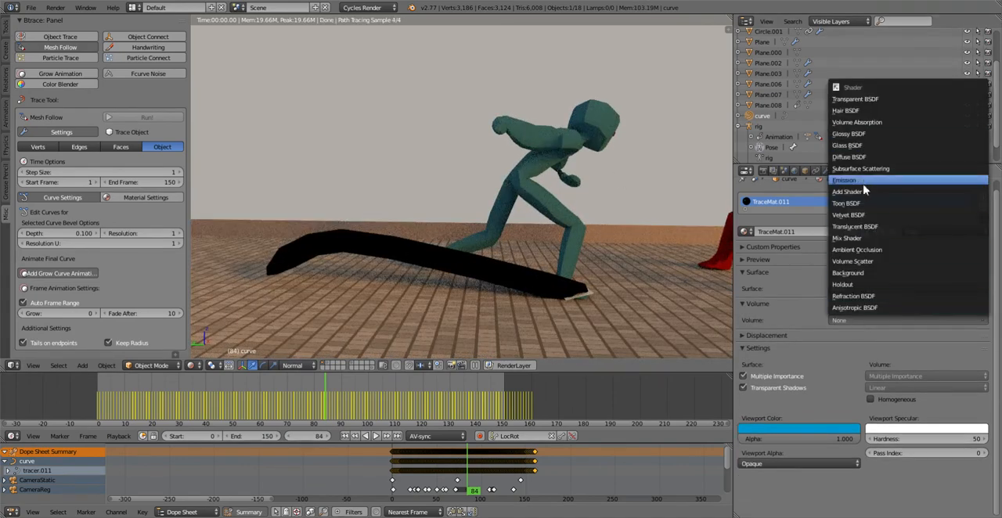
left_click(845, 182)
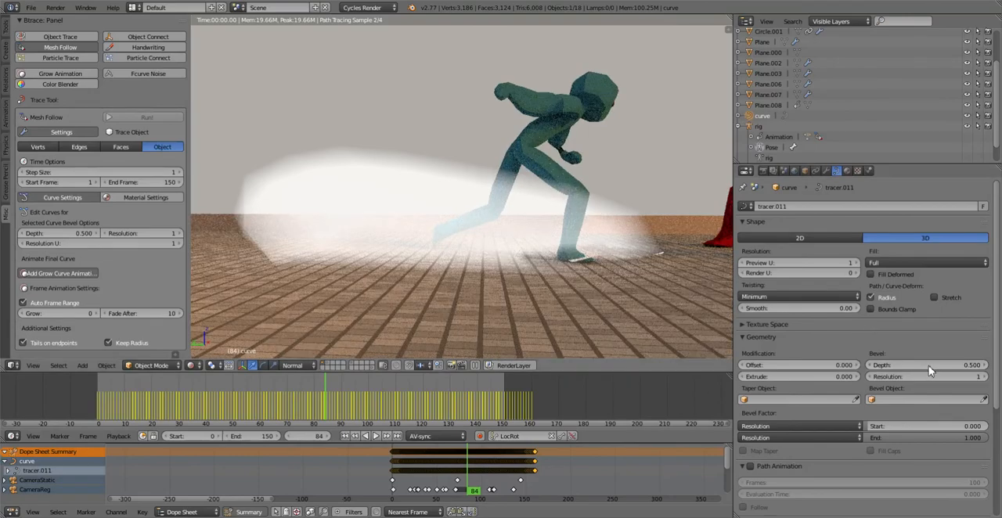
- Lower the glowing trail's bevel Depth from 0.5 to 0.1 for a slim streak
left_click(924, 365)
type("0.1")
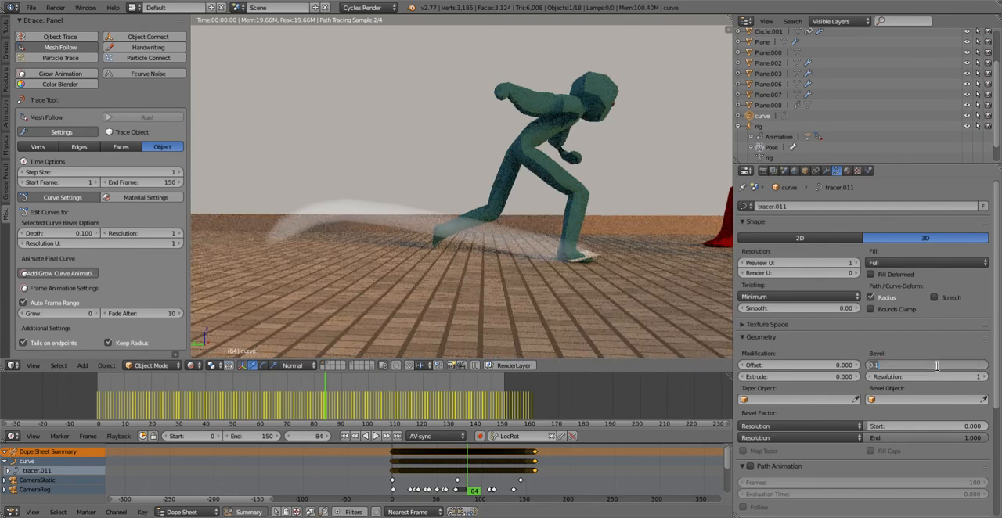
left_click(927, 365)
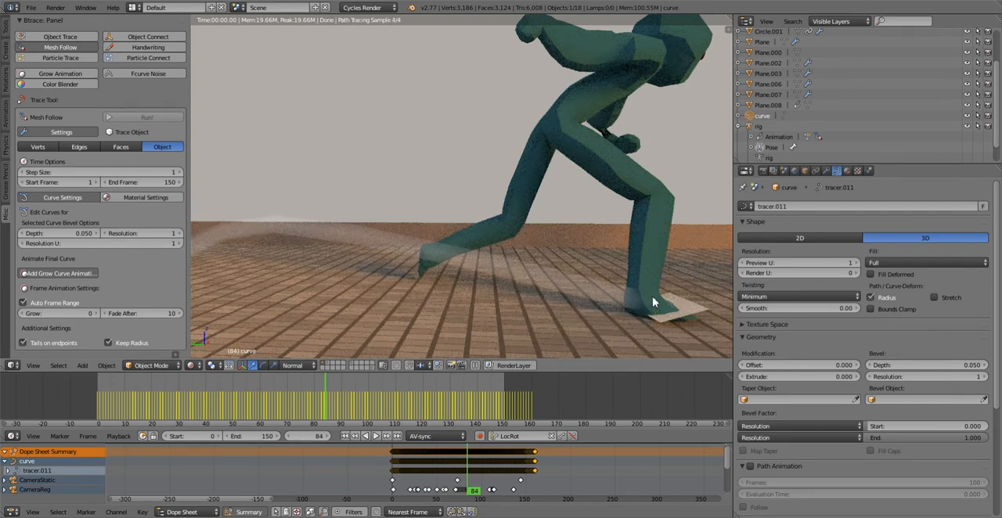
left_click(928, 365)
type("0.100")
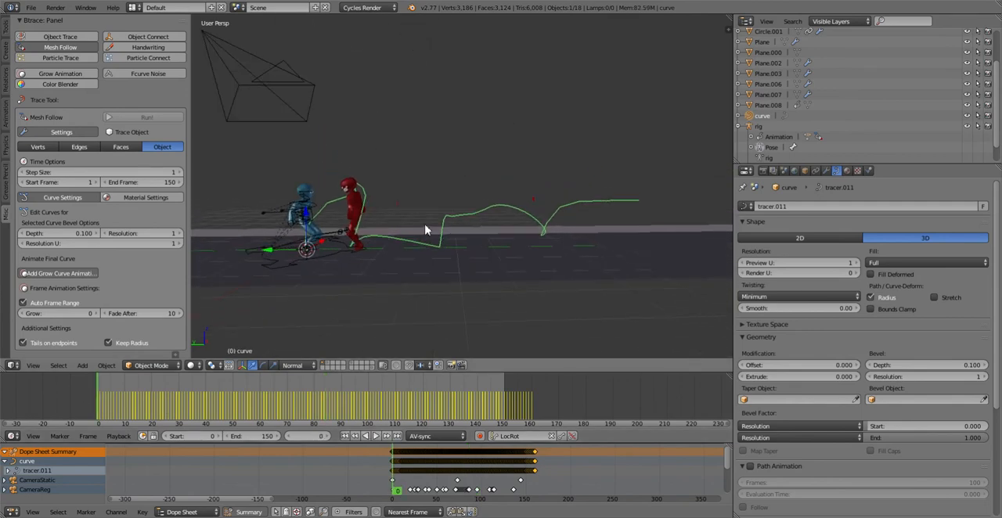
- Switch to Solid shading, play the animation, then stop and scrub to an earlier frame
left_click(376, 435)
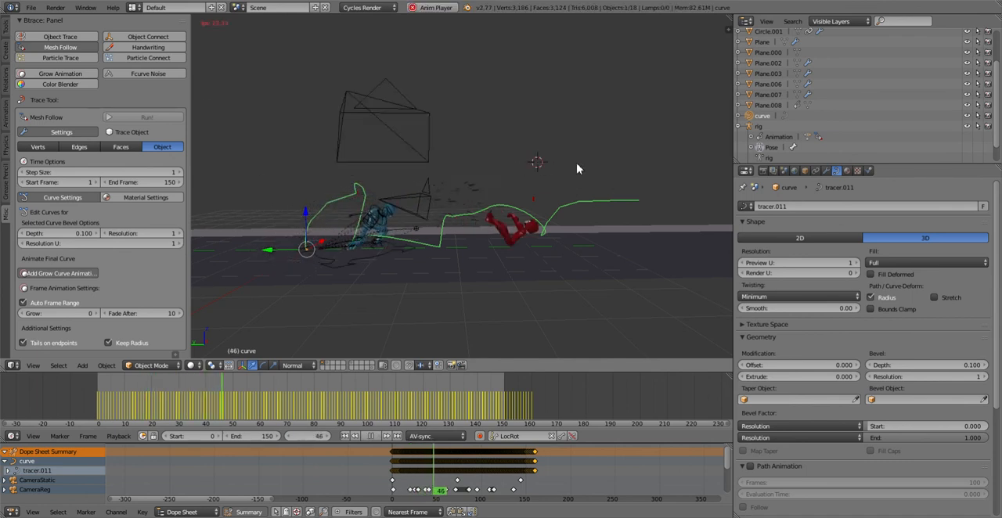
left_click(235, 404)
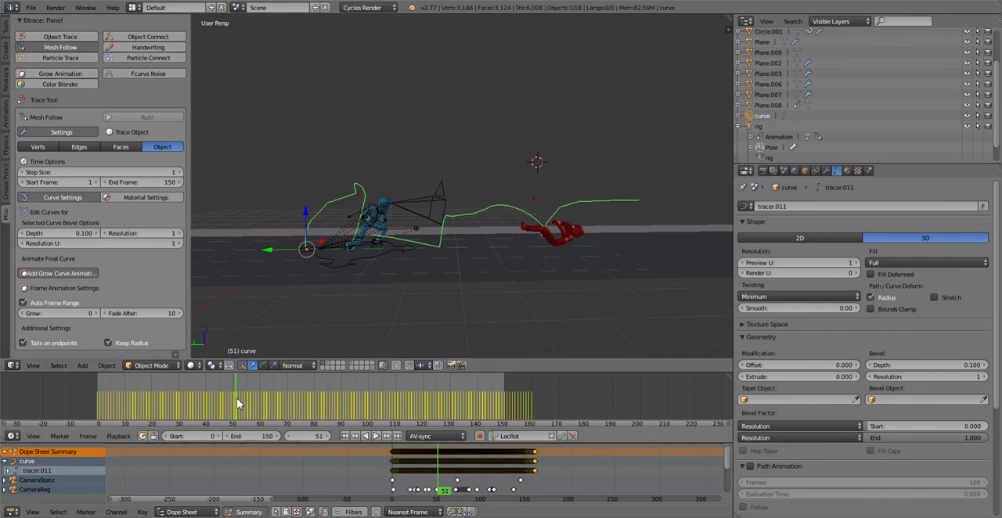
left_click(210, 404)
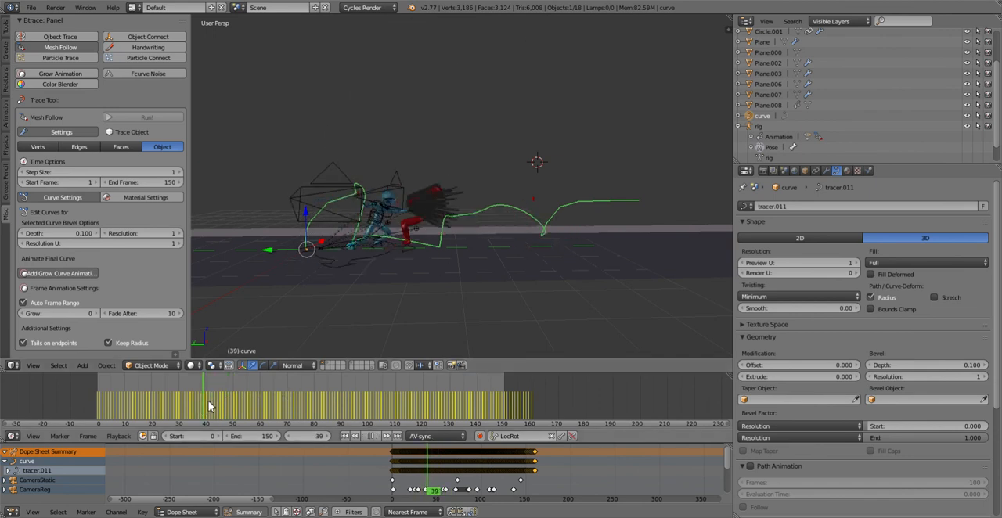